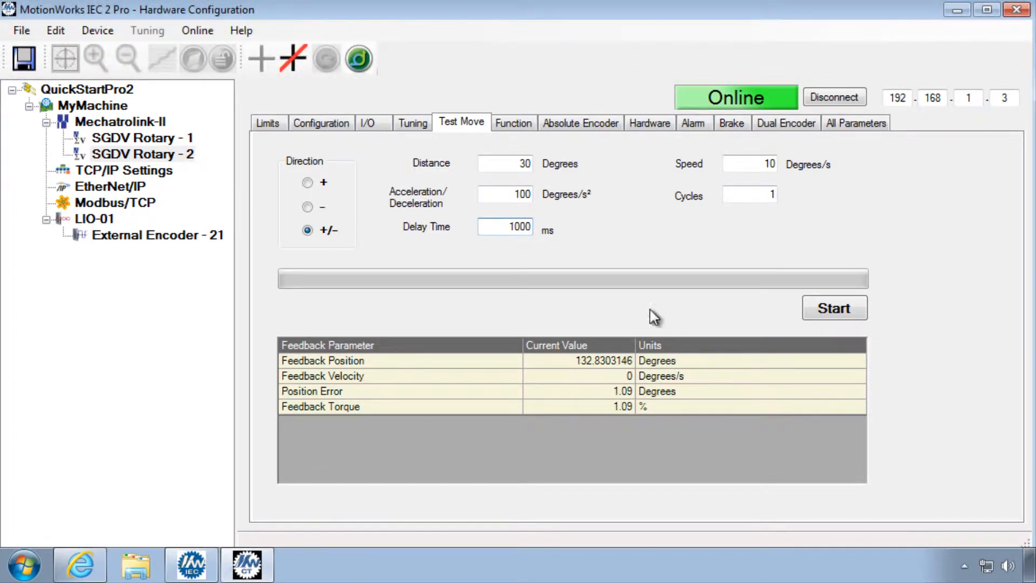
Step: Review the second axis's scaling (360 feed constant, 1:3 gear, degrees) and show the Reboot Controller command
left_click(321, 122)
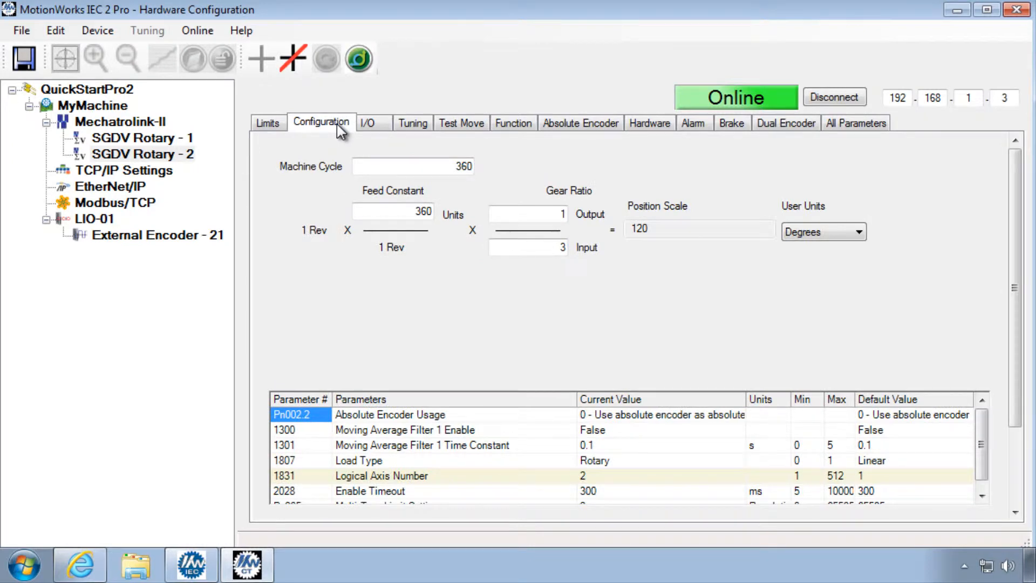
mouse_move(772, 118)
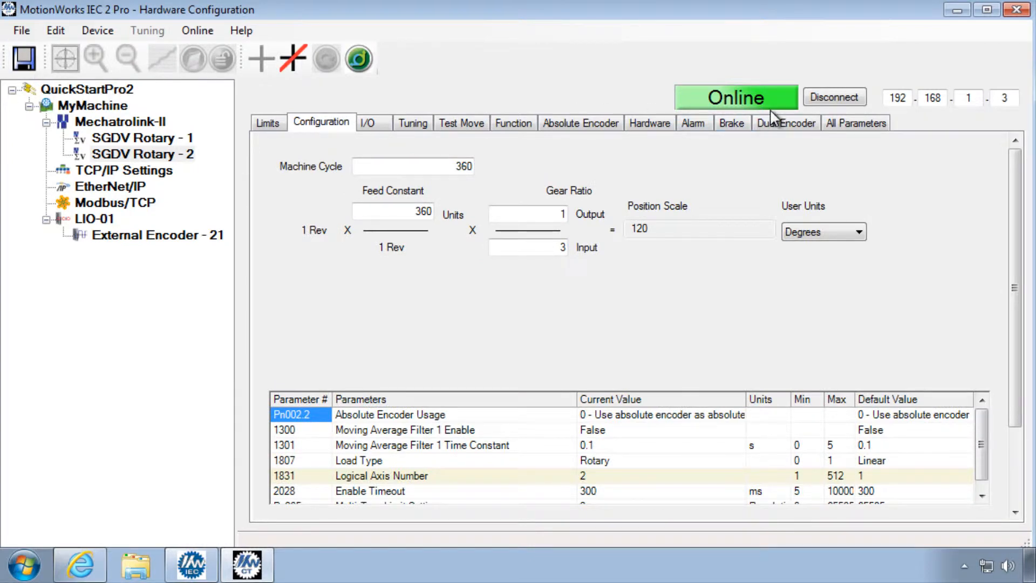
left_click(197, 30)
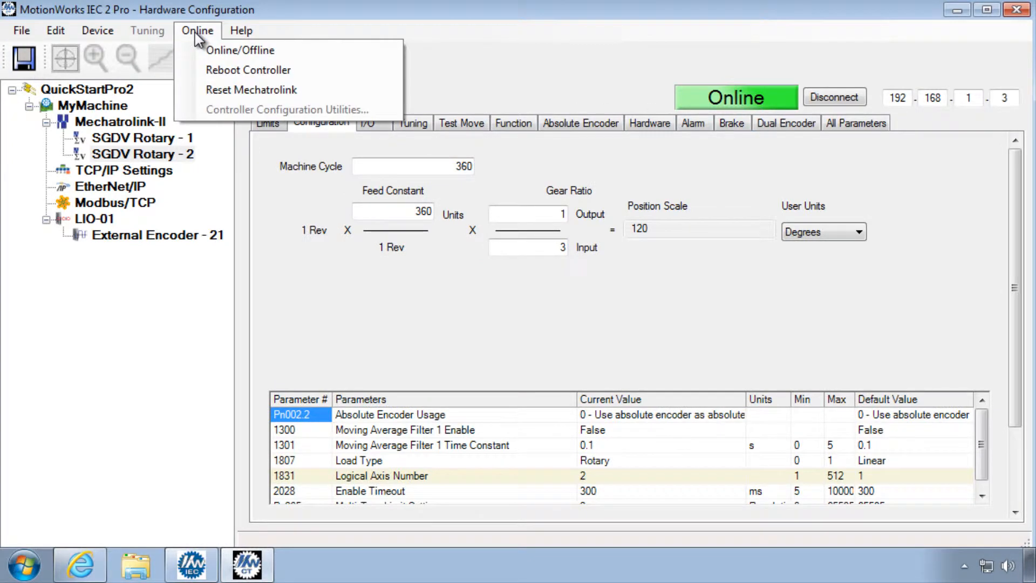
mouse_move(558, 68)
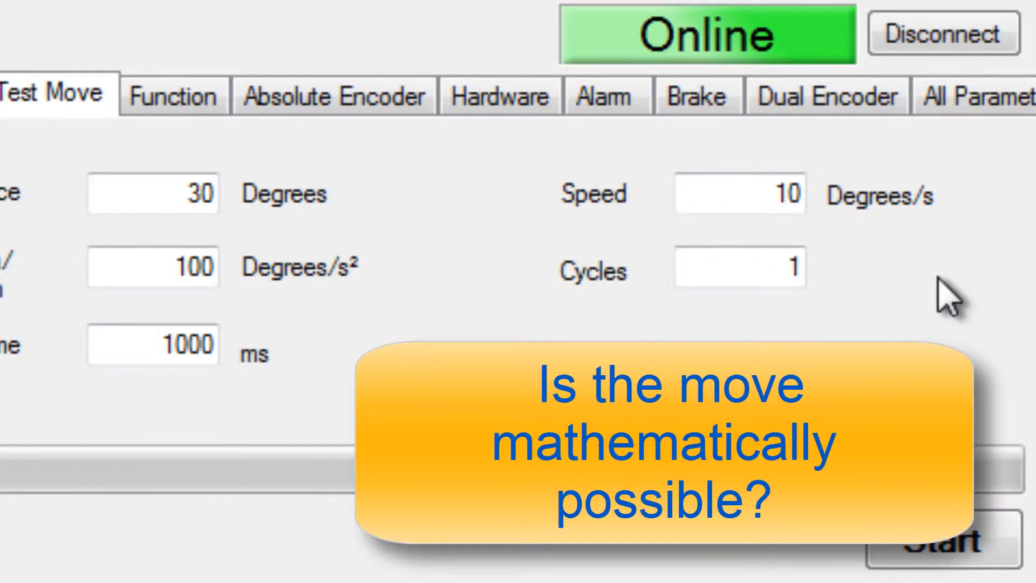
mouse_move(377, 334)
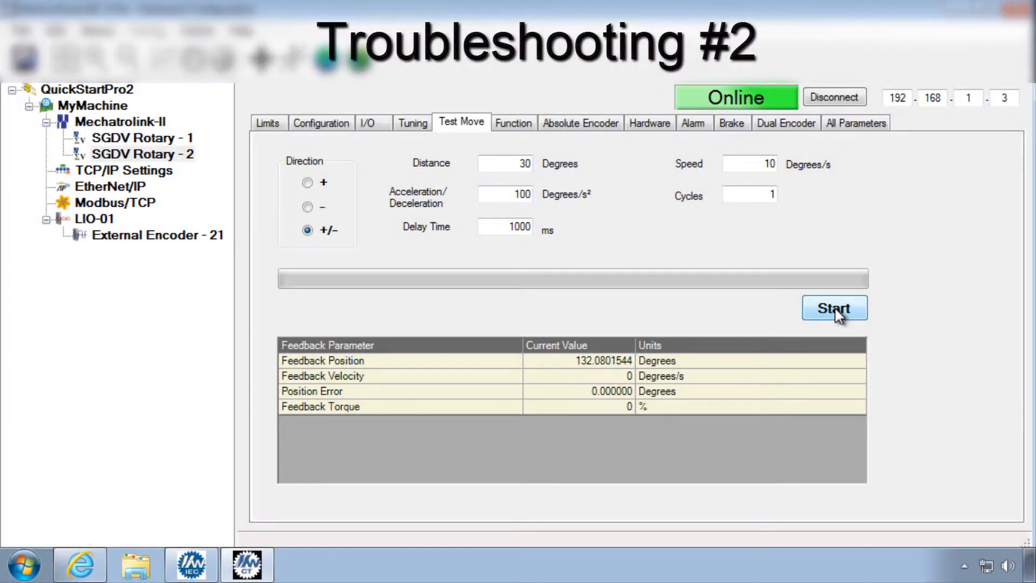
Step: Run the 30-degree test move on the second axis and watch feedback stay near 132 degrees
left_click(834, 308)
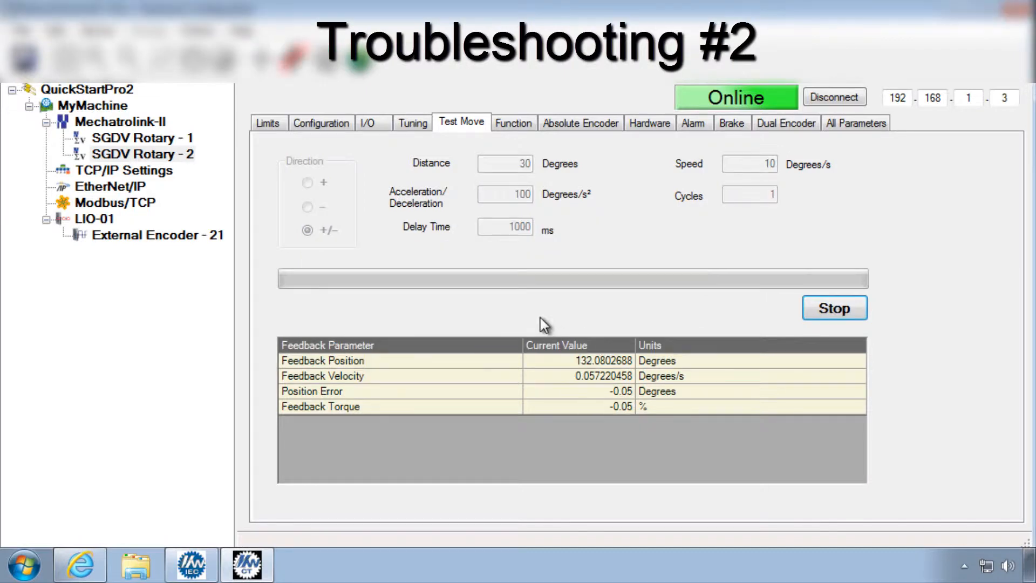
left_click(834, 307)
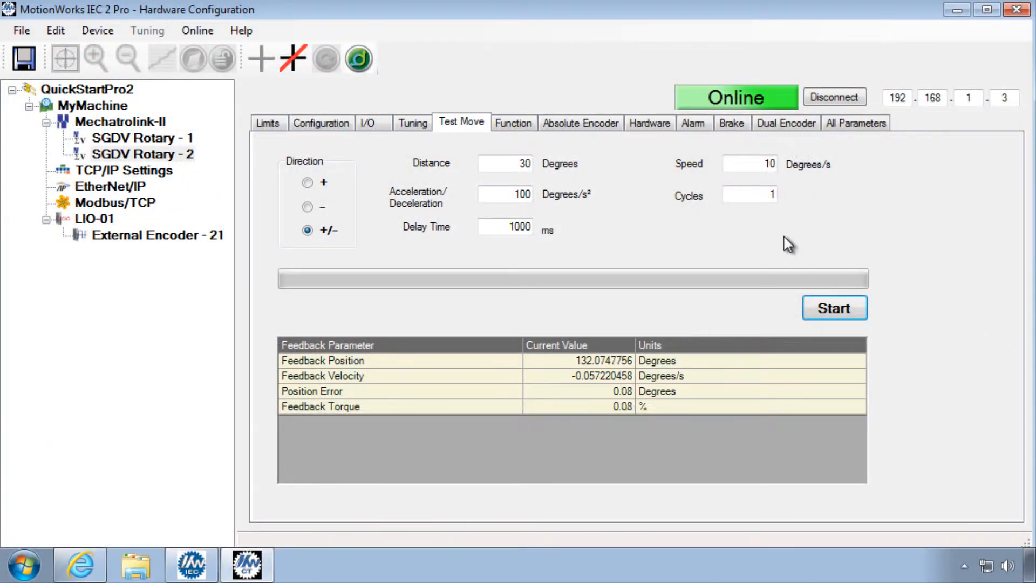
Step: Inspect the drive's input LEDs and the Pn50A.3 positive over-travel input choices
left_click(369, 123)
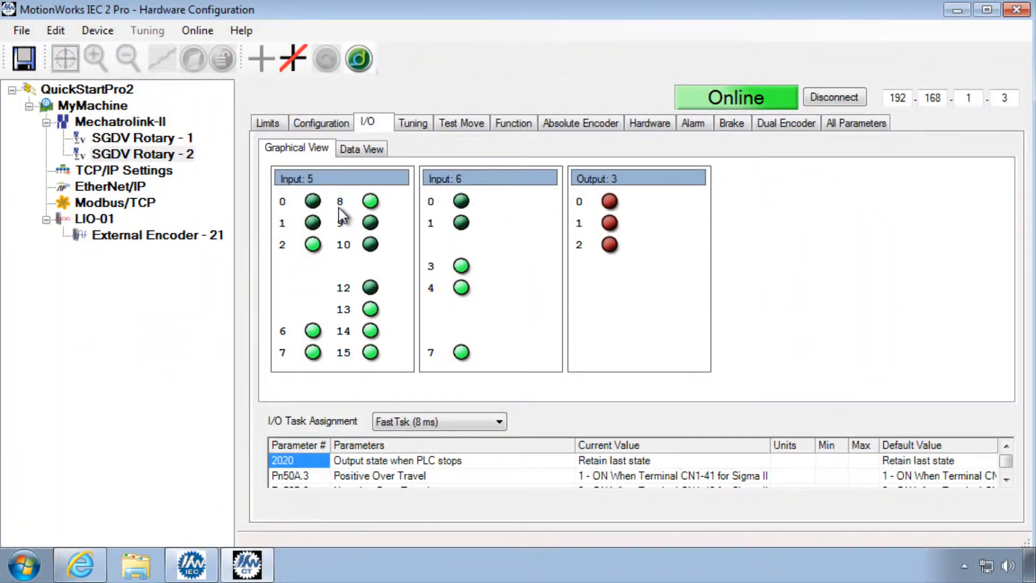
mouse_move(380, 231)
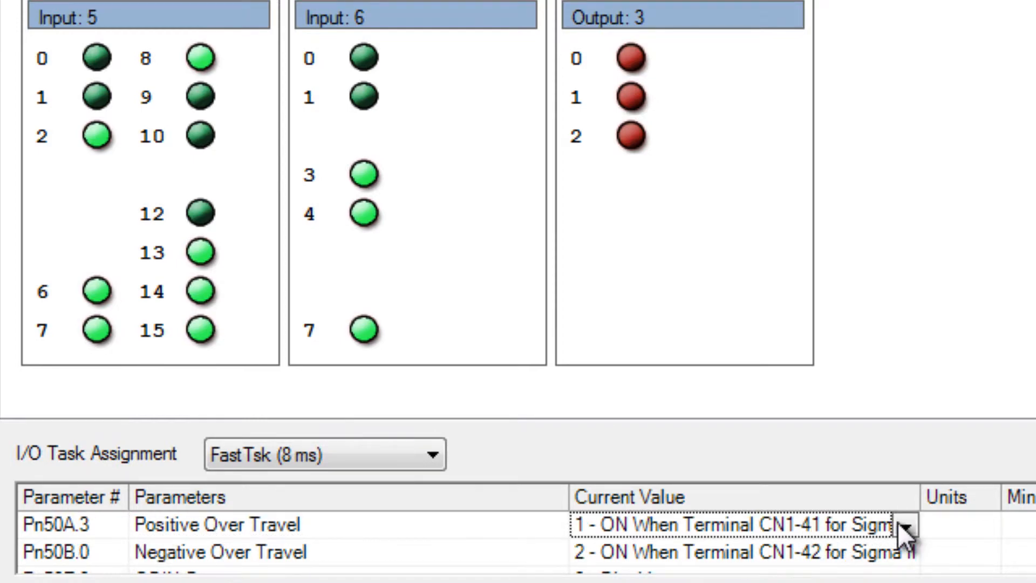
left_click(905, 524)
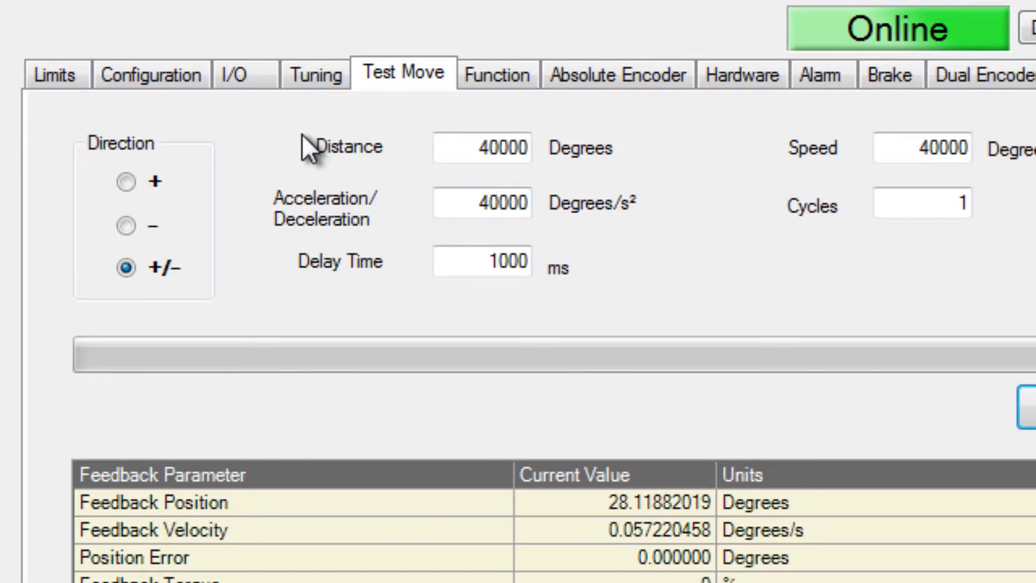
mouse_move(331, 192)
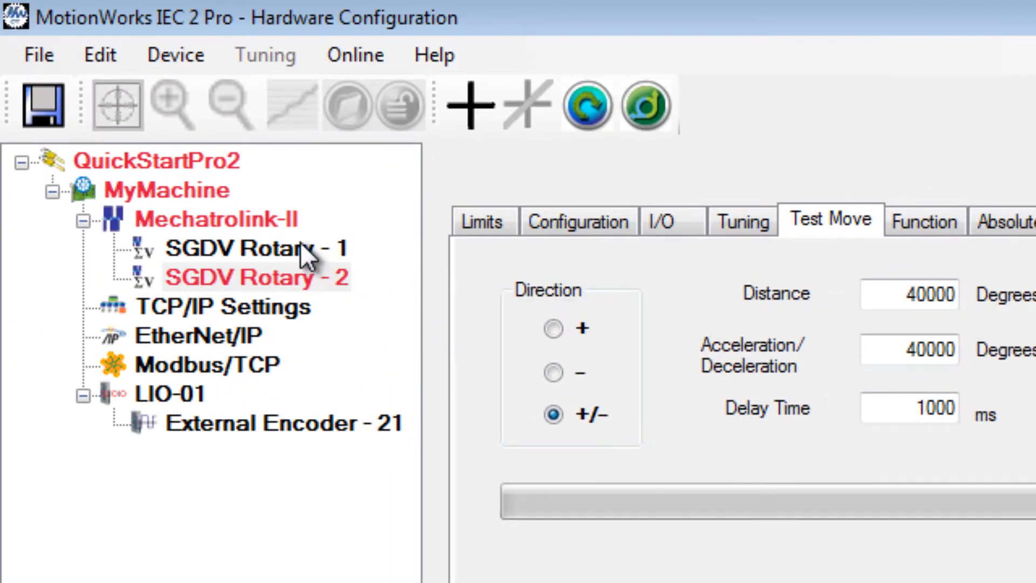
Step: Read the A.510 overspeed alarm and A.95A warning, then return to the 40000-degree test move
left_click(256, 277)
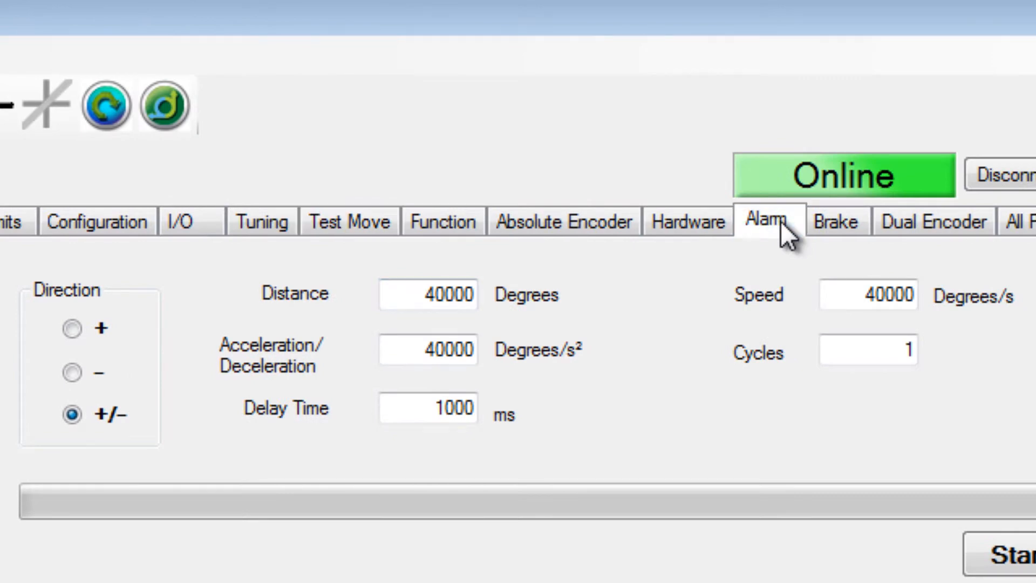
left_click(767, 221)
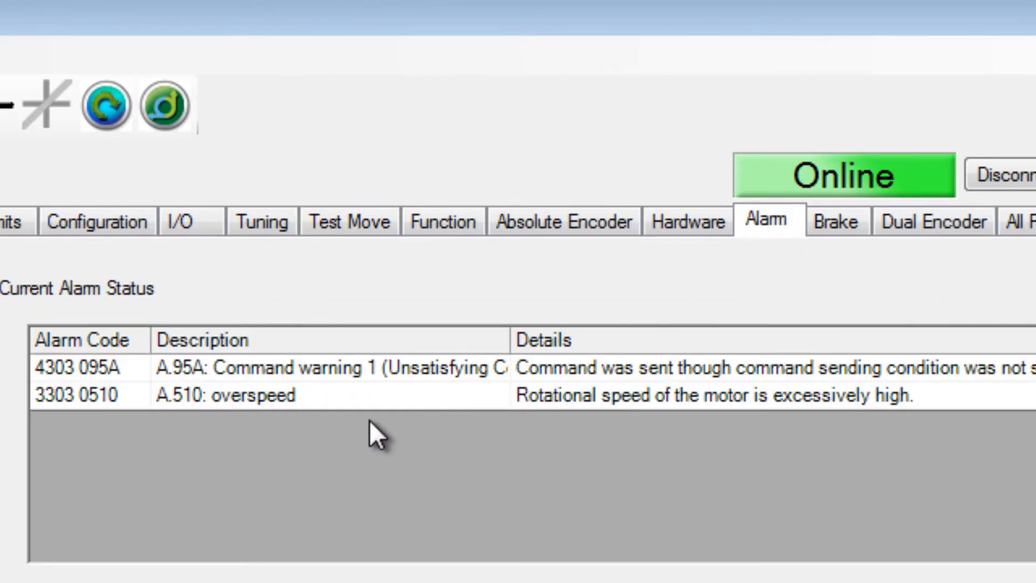
left_click(348, 221)
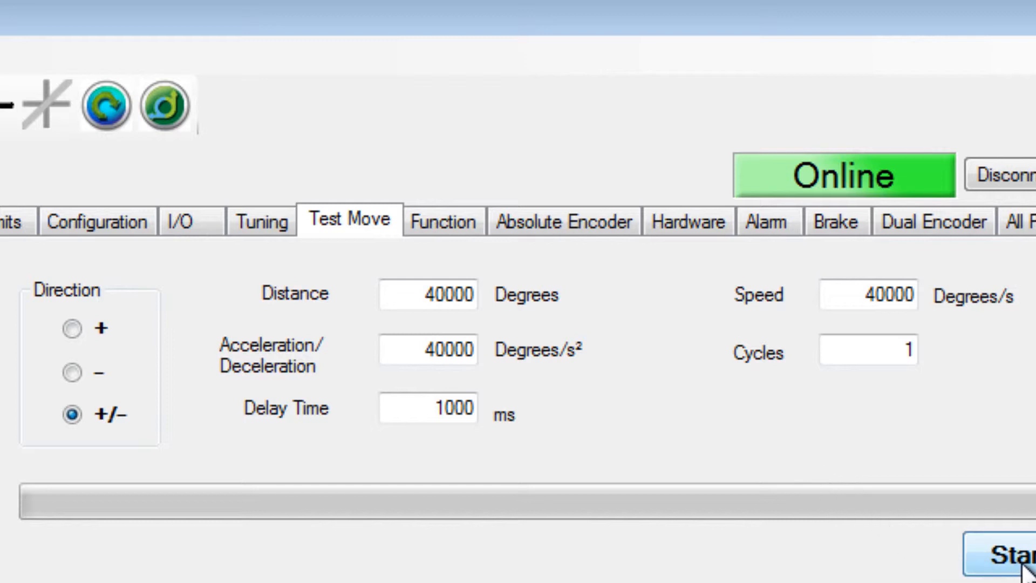
Step: Rerun the test move and review current alarms, including Axis enable failed, plus alarm history
left_click(1013, 562)
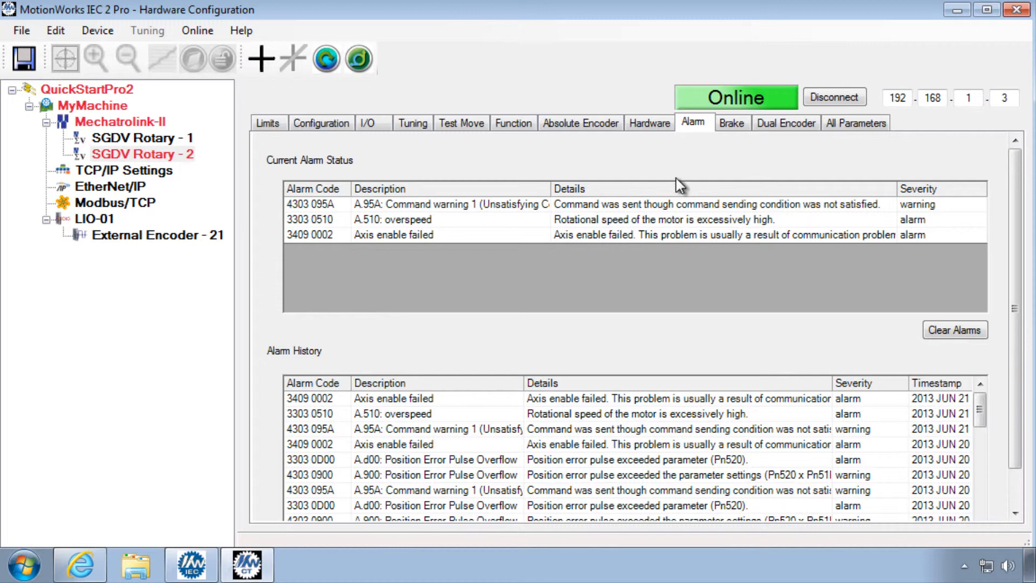
mouse_move(619, 178)
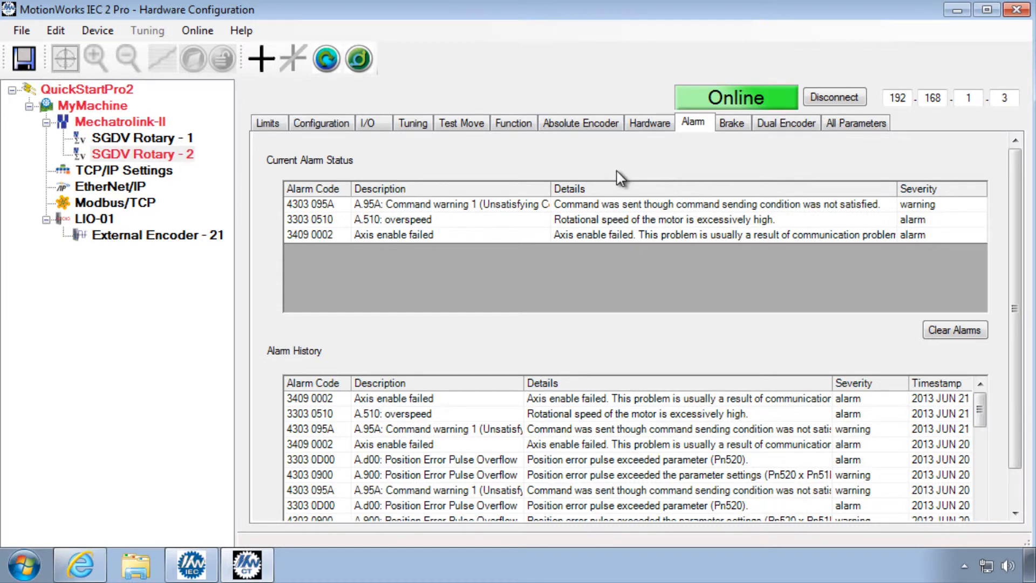
left_click(955, 329)
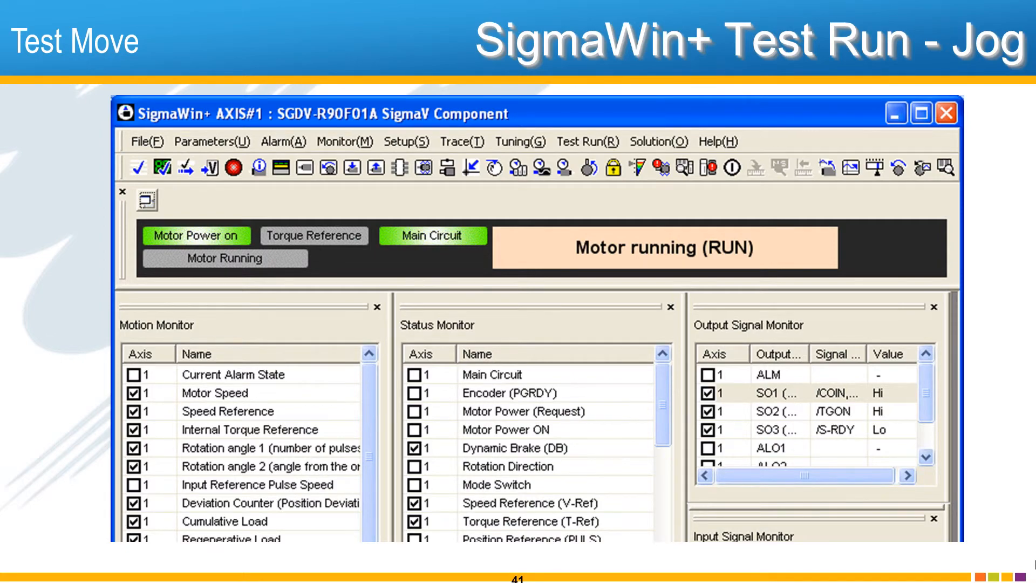
Step: Open SigmaWin+ JOG Operation for axis 1 at 500 min-1 jog speed with servo on
left_click(605, 166)
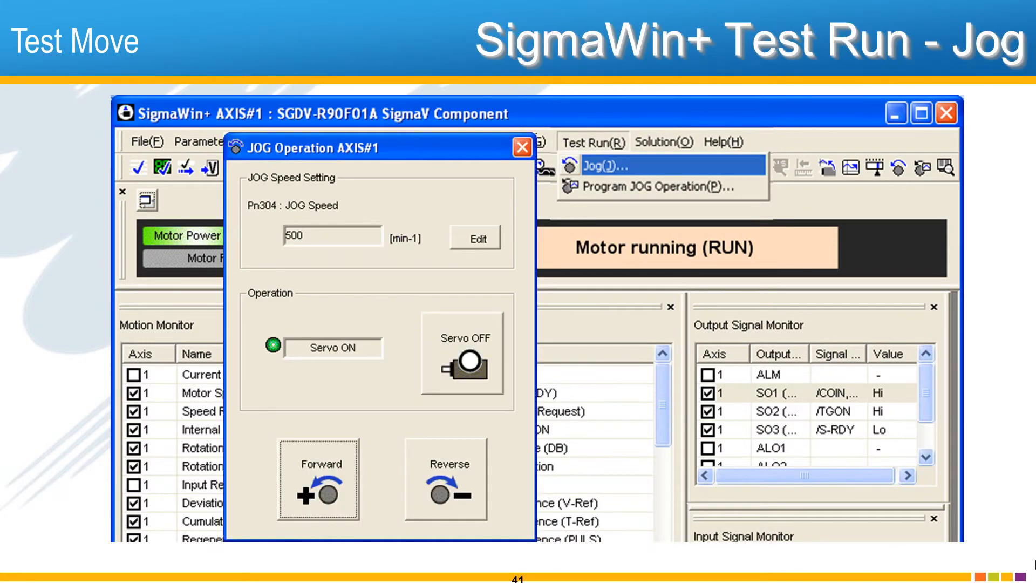